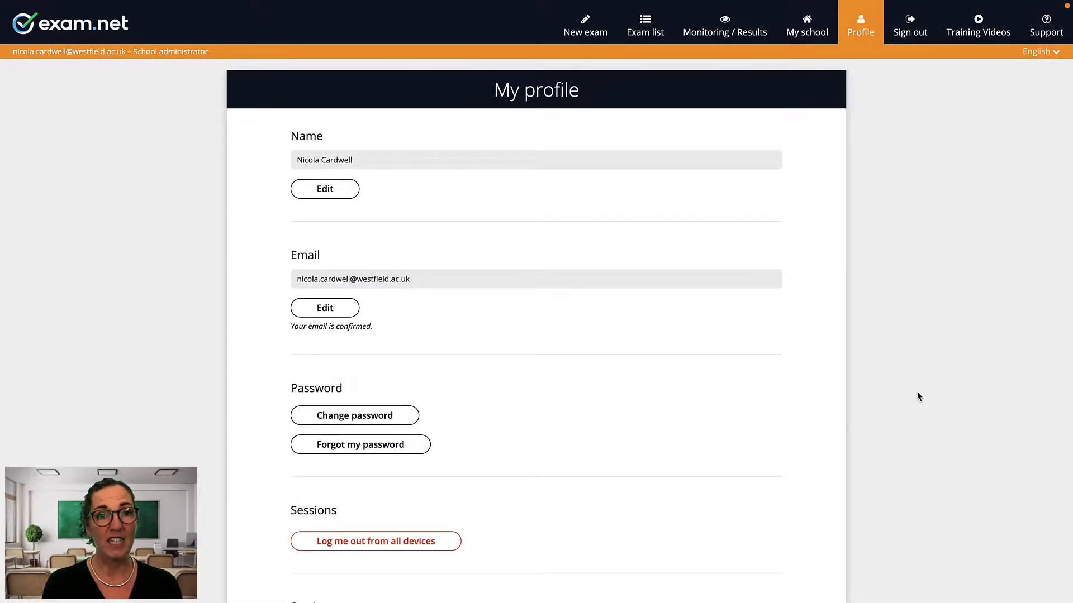
Step: Open the exam list, search 'Temptatio', and sort English exams by creation date, oldest first
scroll(down, 3)
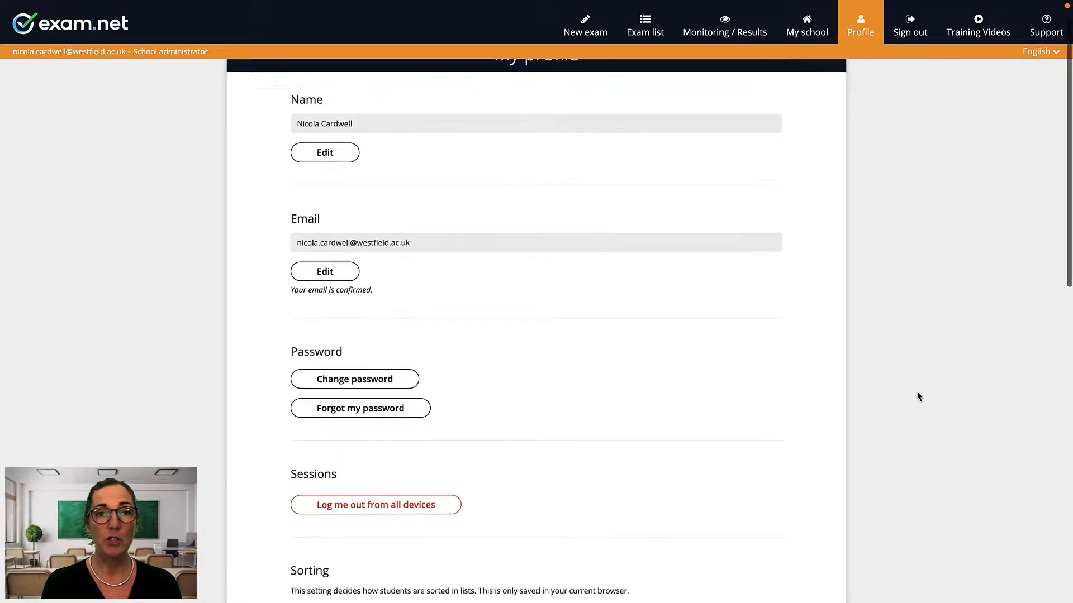
scroll(down, 3)
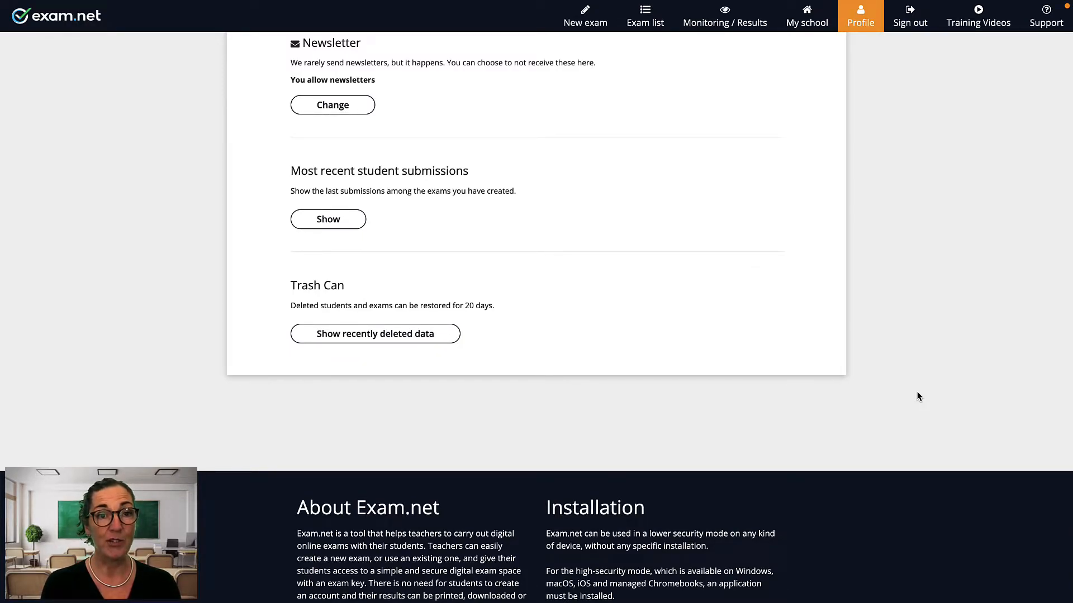
mouse_move(775, 127)
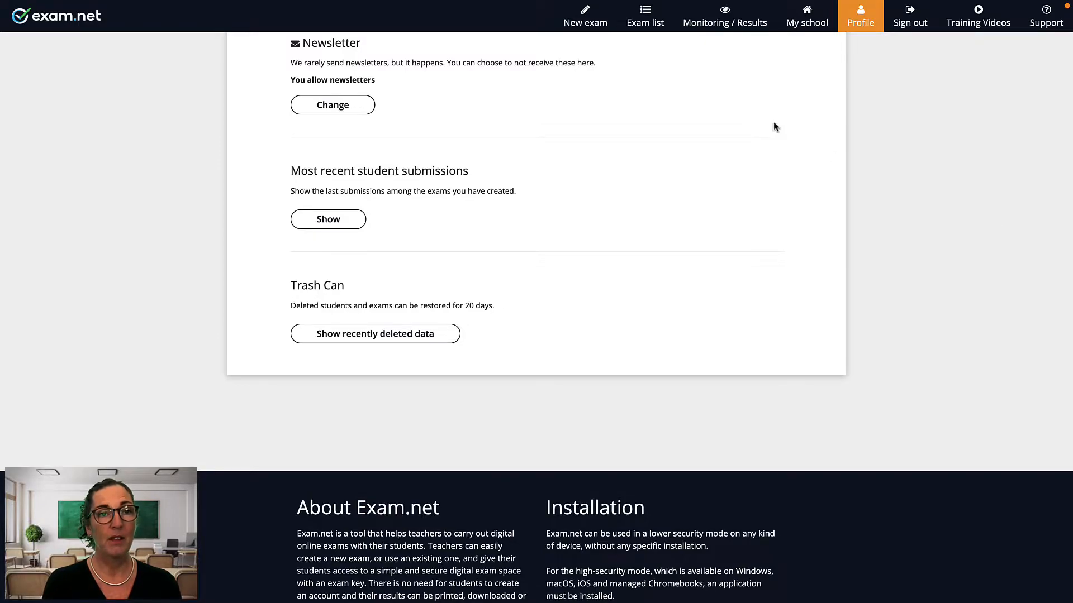
click(644, 16)
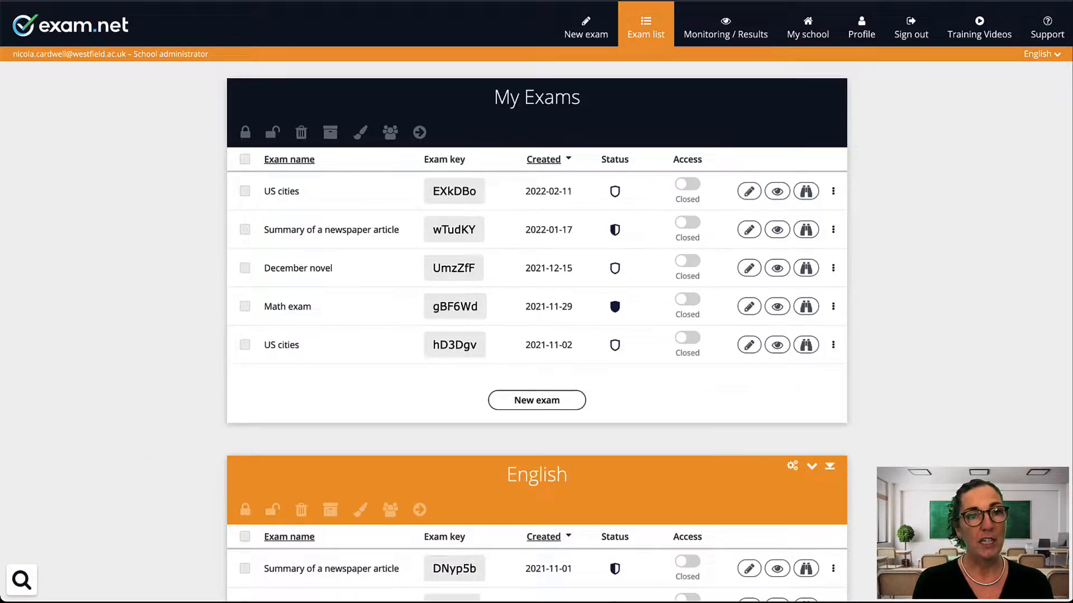
click(21, 580)
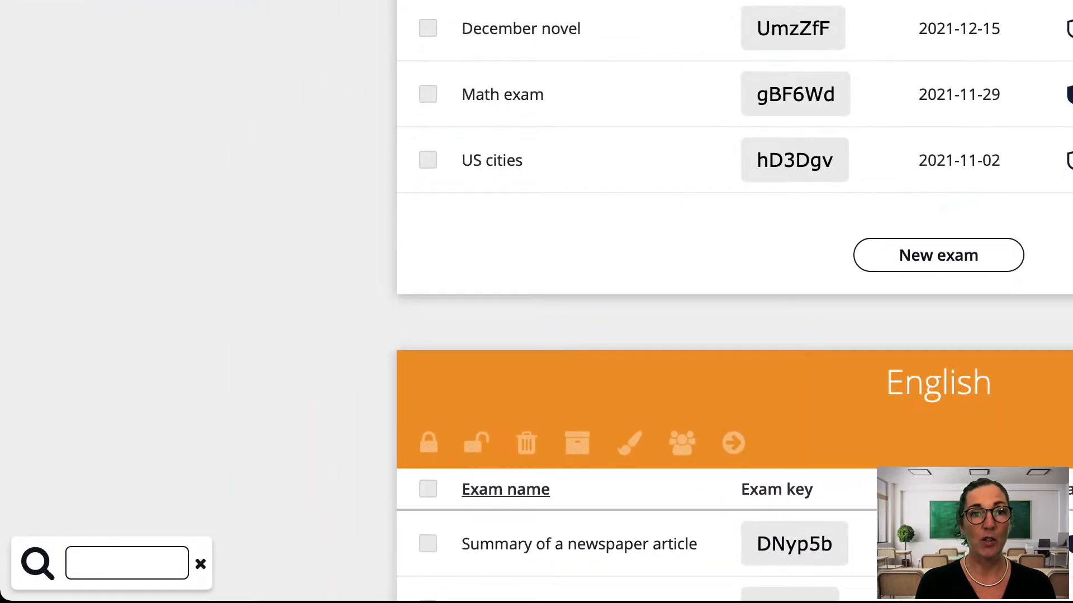
text(Temptatio)
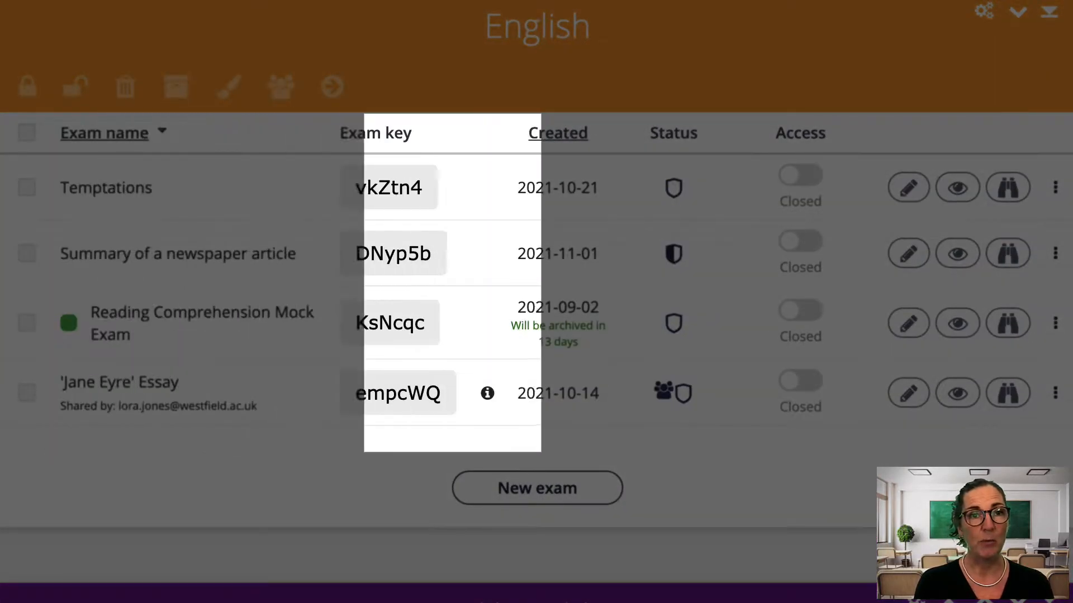
click(557, 132)
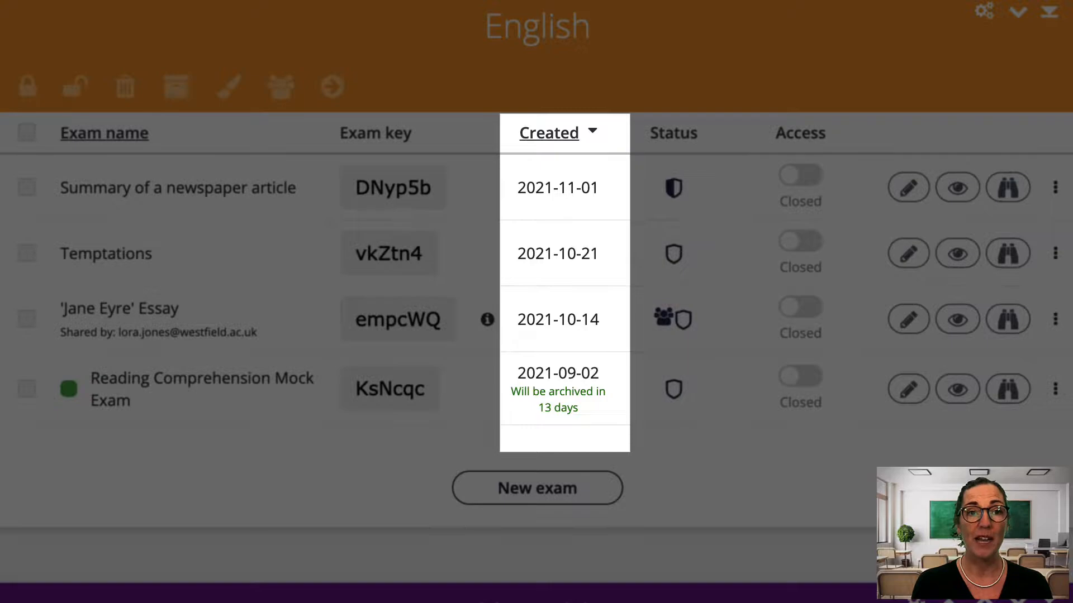
click(549, 133)
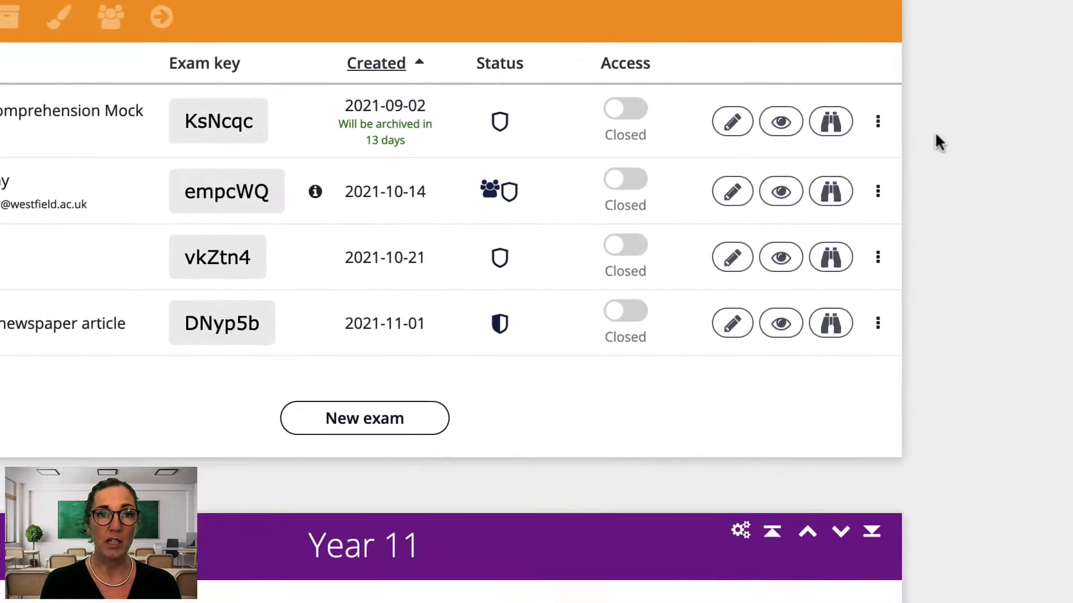
Step: Retag the Reading Comprehension Mock Exam with the orange colour swatch
click(878, 121)
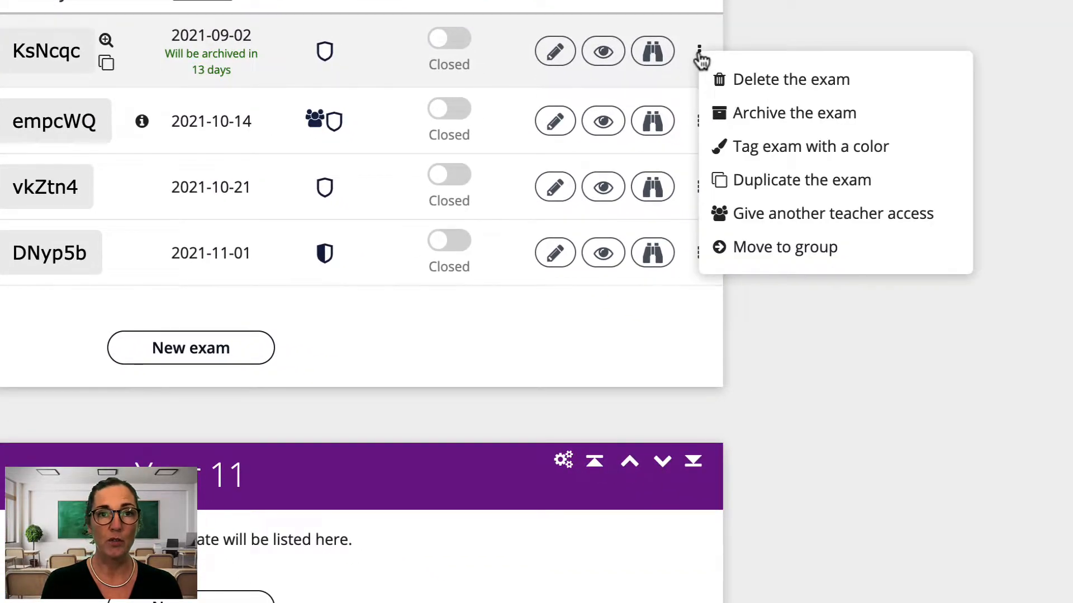
mouse_move(773, 151)
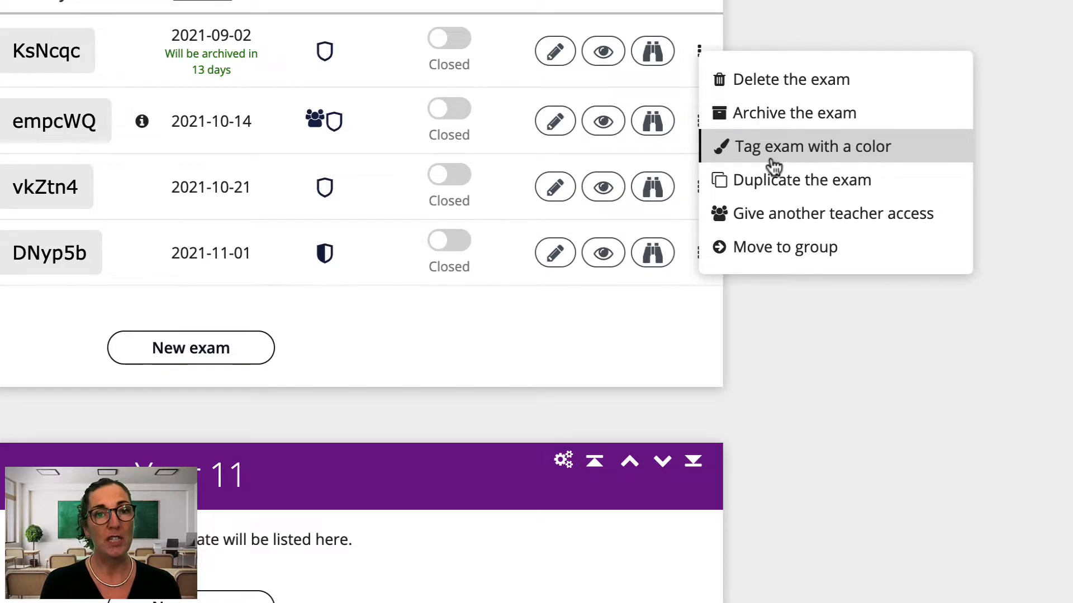
click(812, 145)
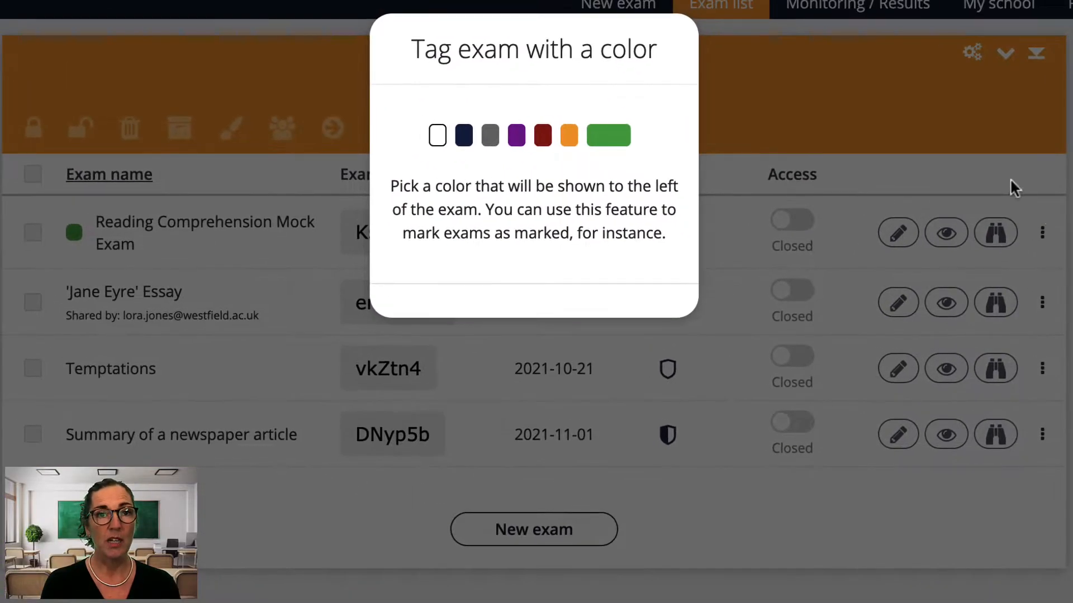
mouse_move(571, 122)
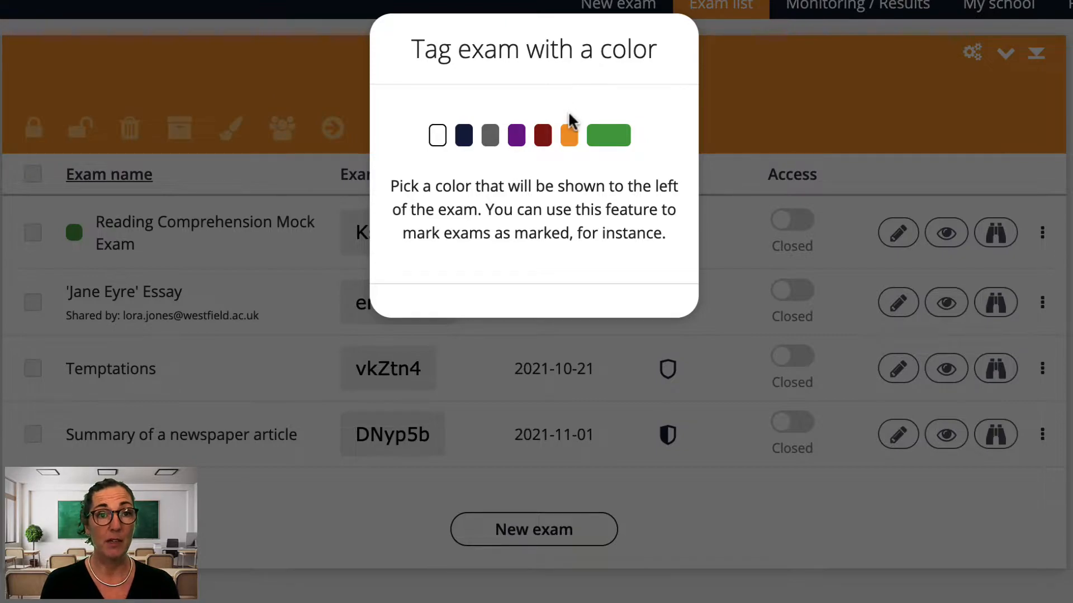
click(569, 134)
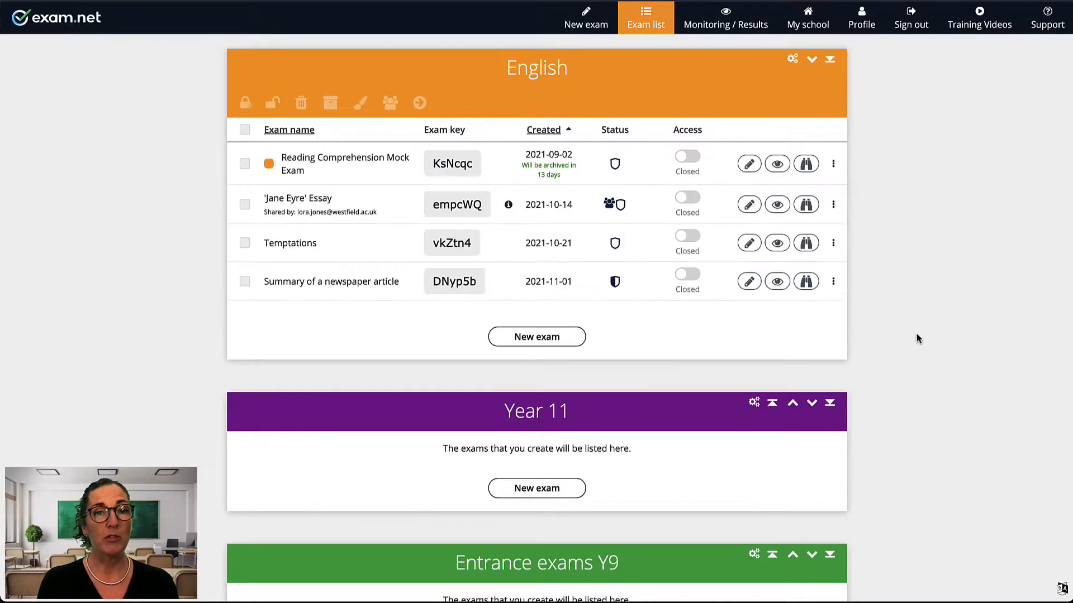
Step: Create an exam group named 'Test exams' with the orange colour
scroll(down, 3)
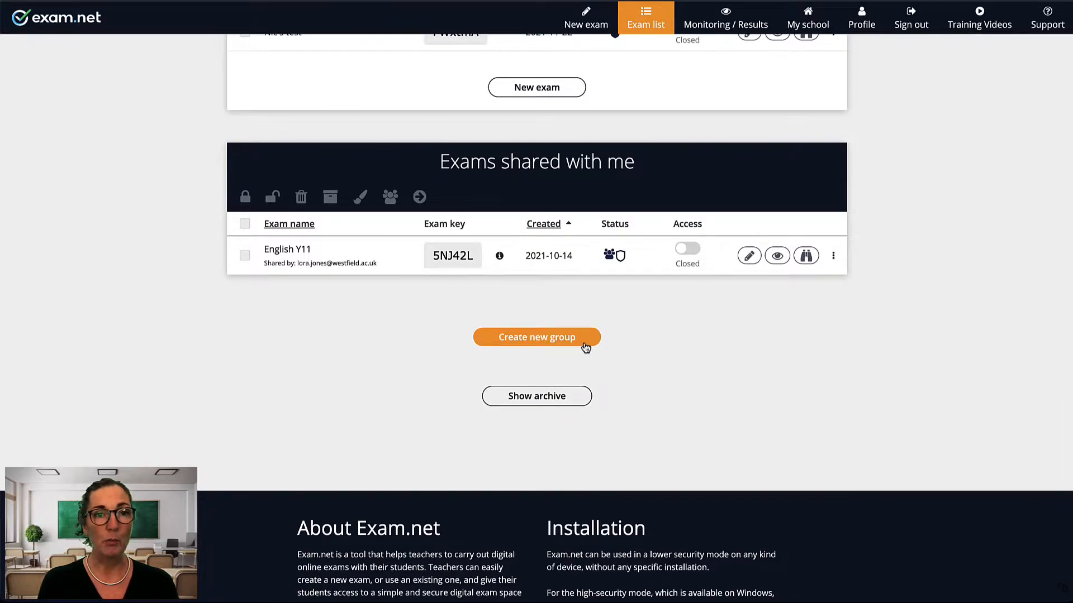
click(536, 336)
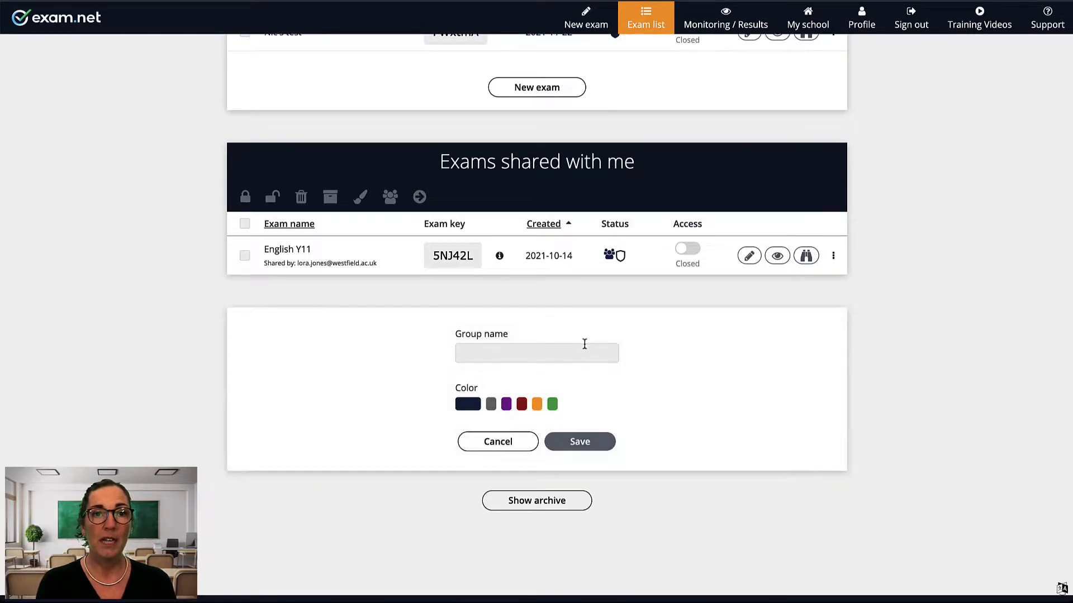
text(Test exams)
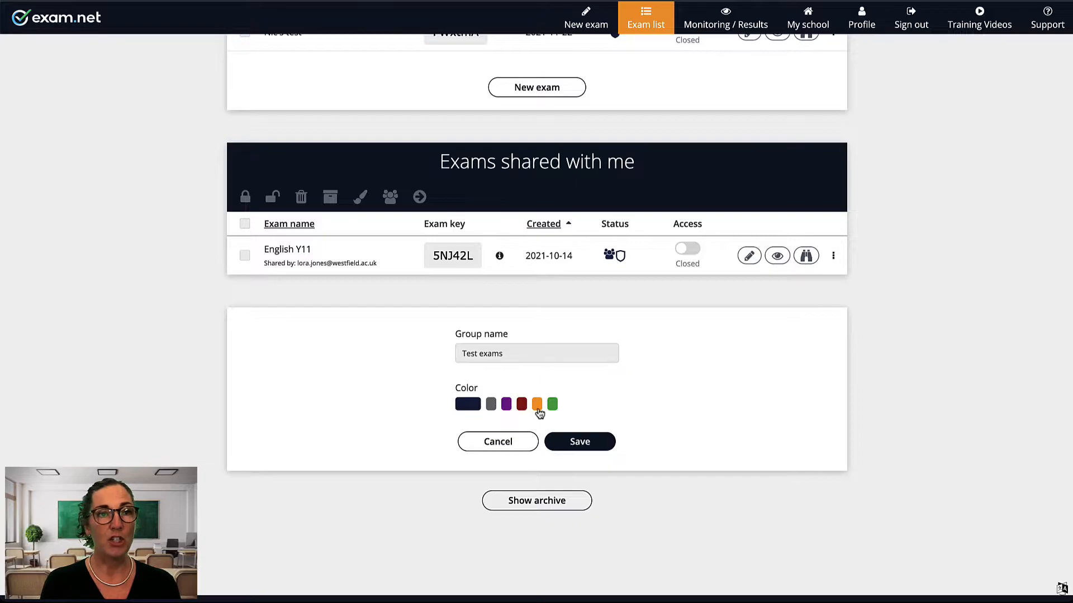
click(579, 442)
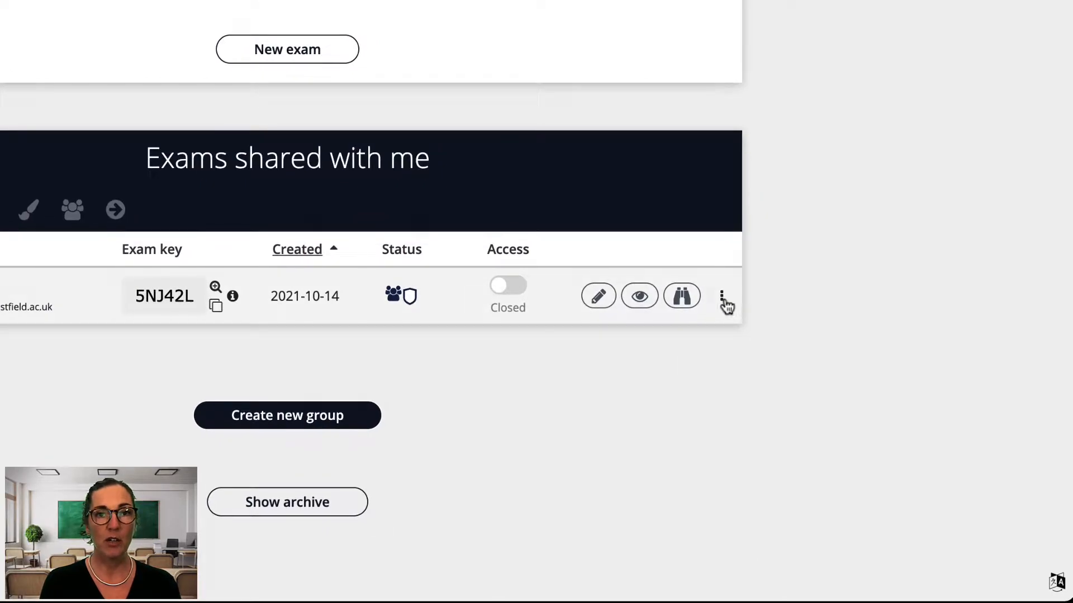
Step: Move the shared English Y11 exam into the orange 'Test exams' group
click(721, 296)
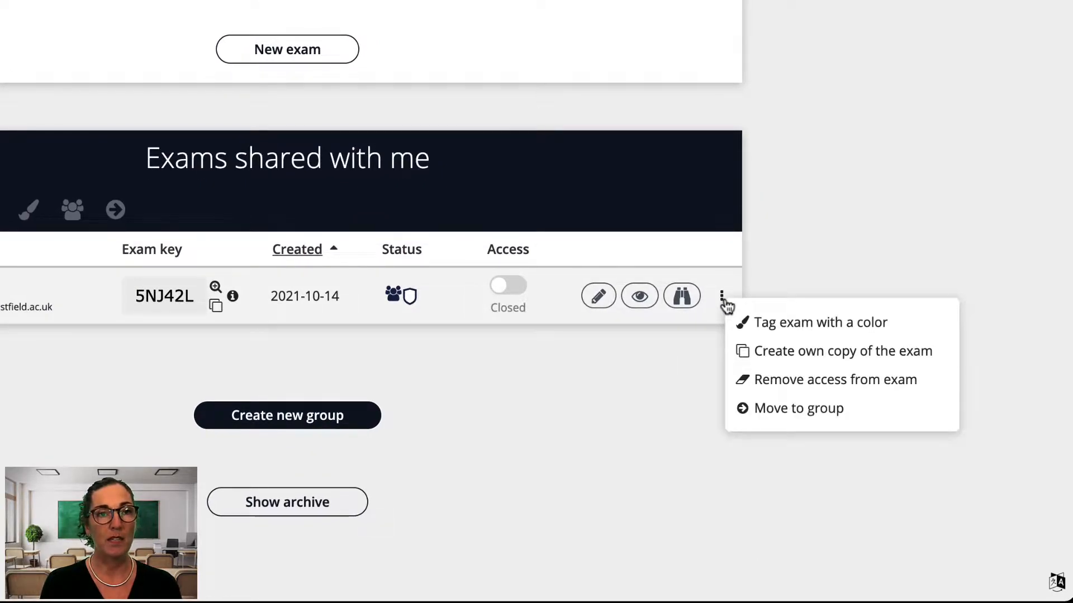
mouse_move(799, 408)
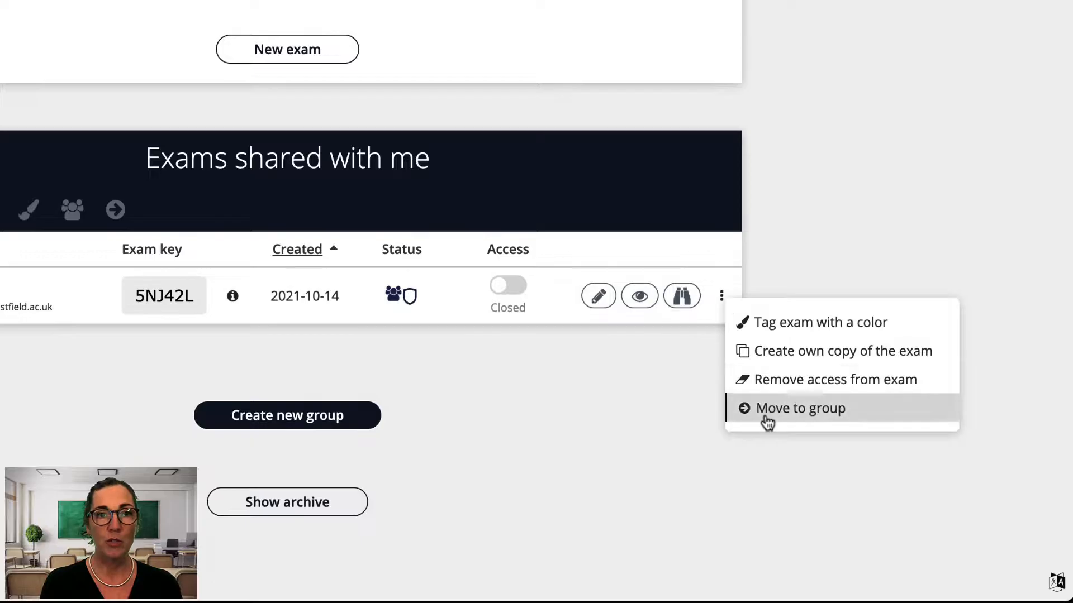
click(801, 408)
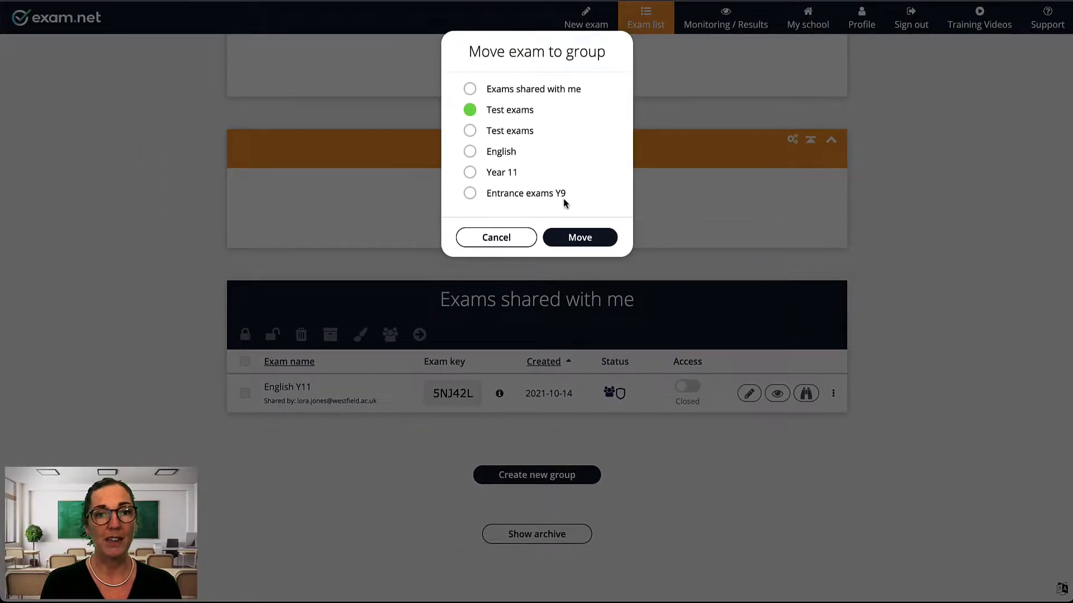
click(578, 238)
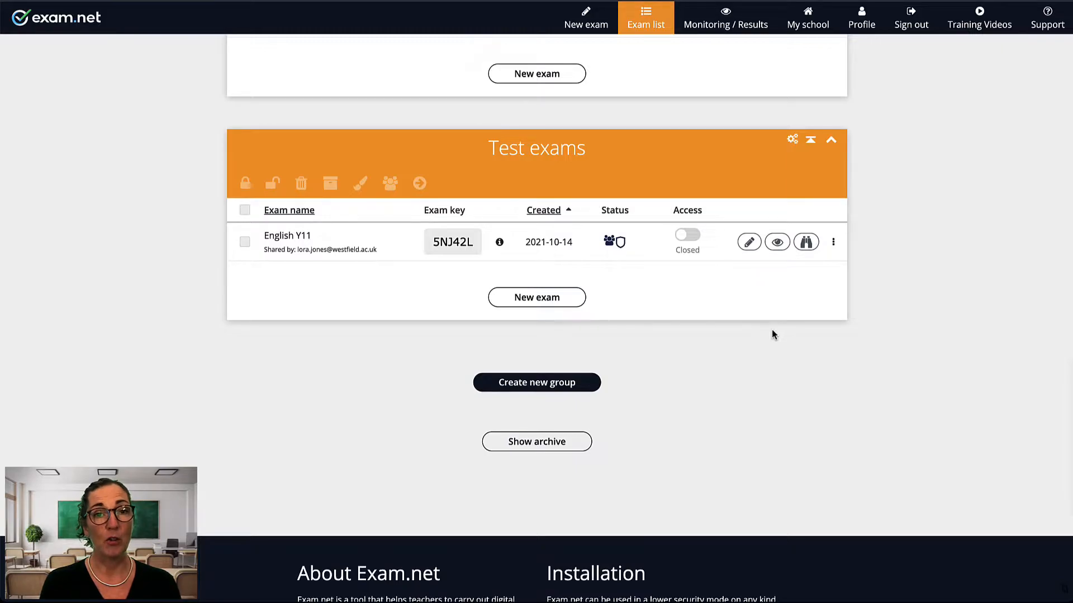
Step: Archive the Reading Comprehension Mock Exam and confirm in the dialog
scroll(up, 3)
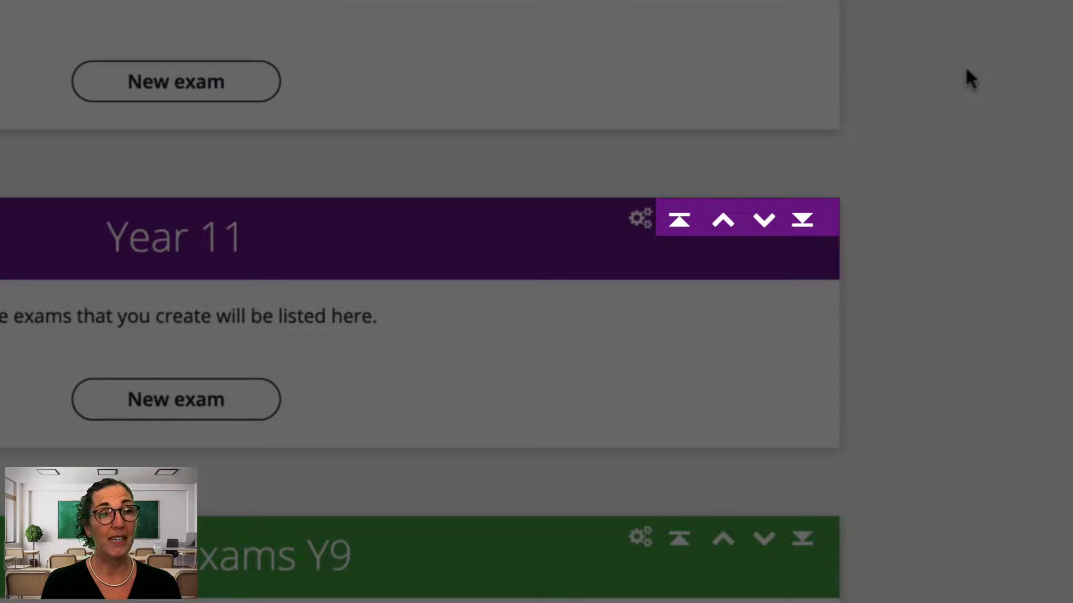
mouse_move(640, 219)
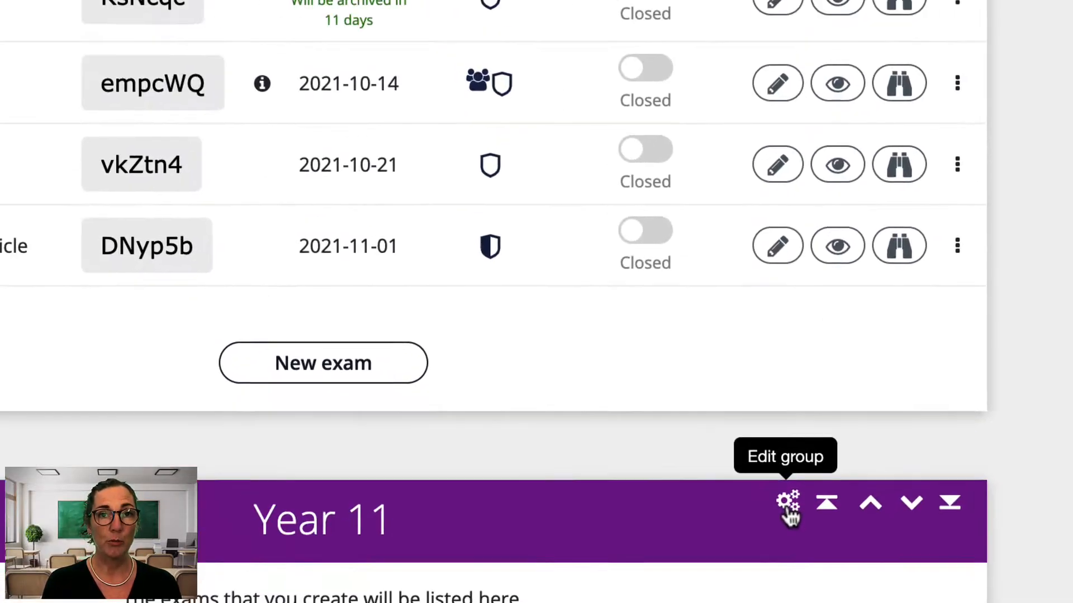
click(787, 503)
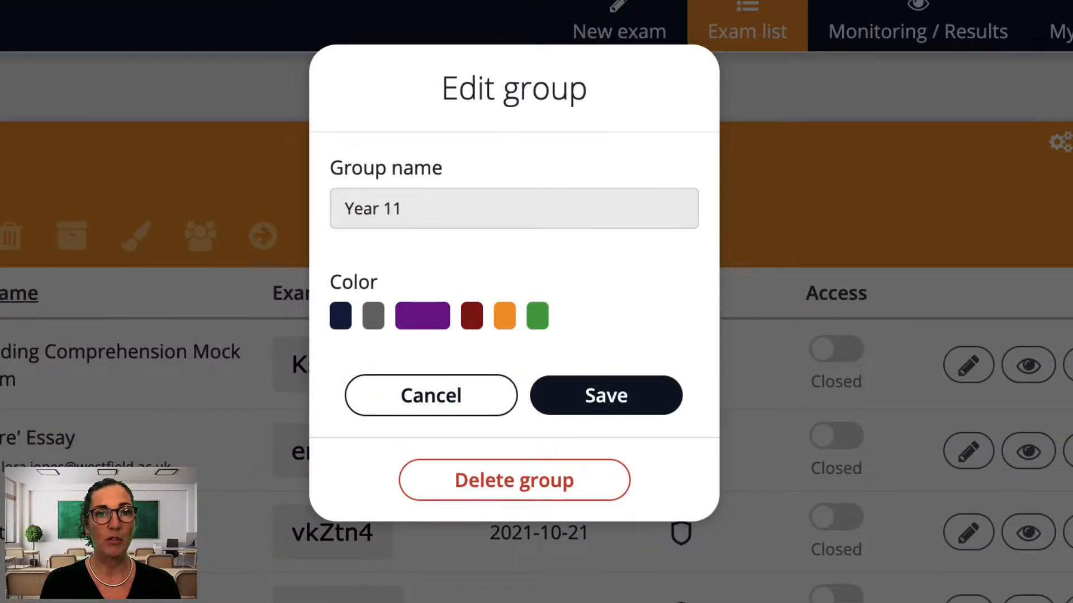
mouse_move(445, 561)
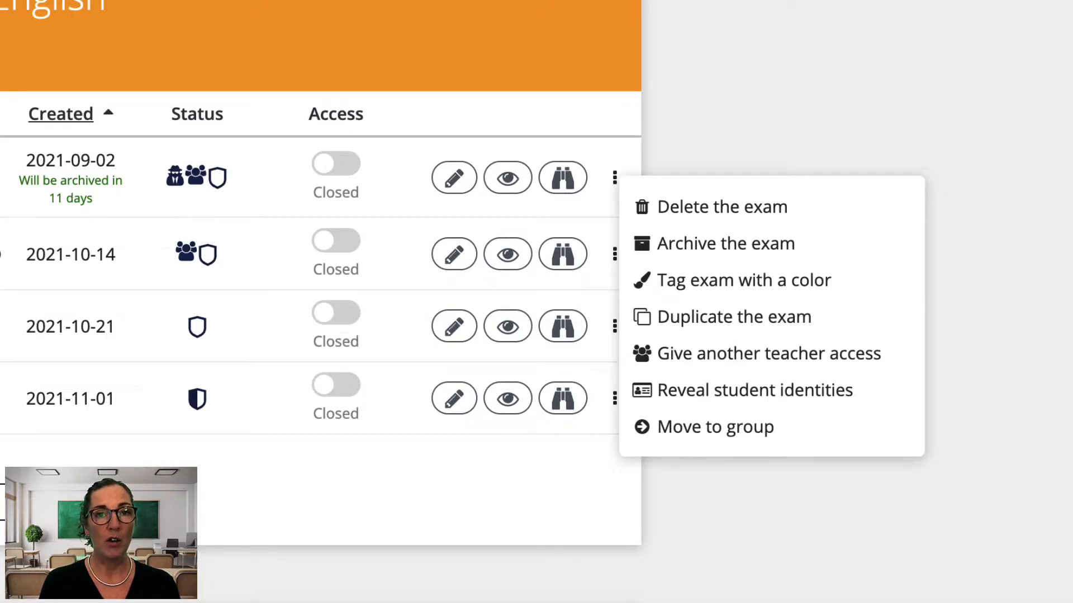
click(725, 244)
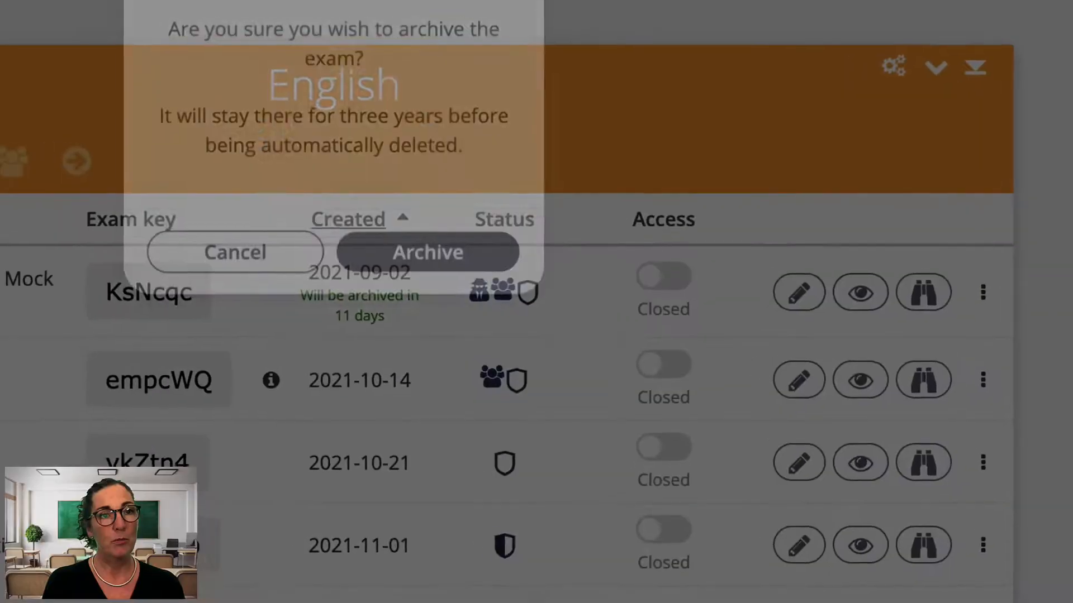
click(427, 252)
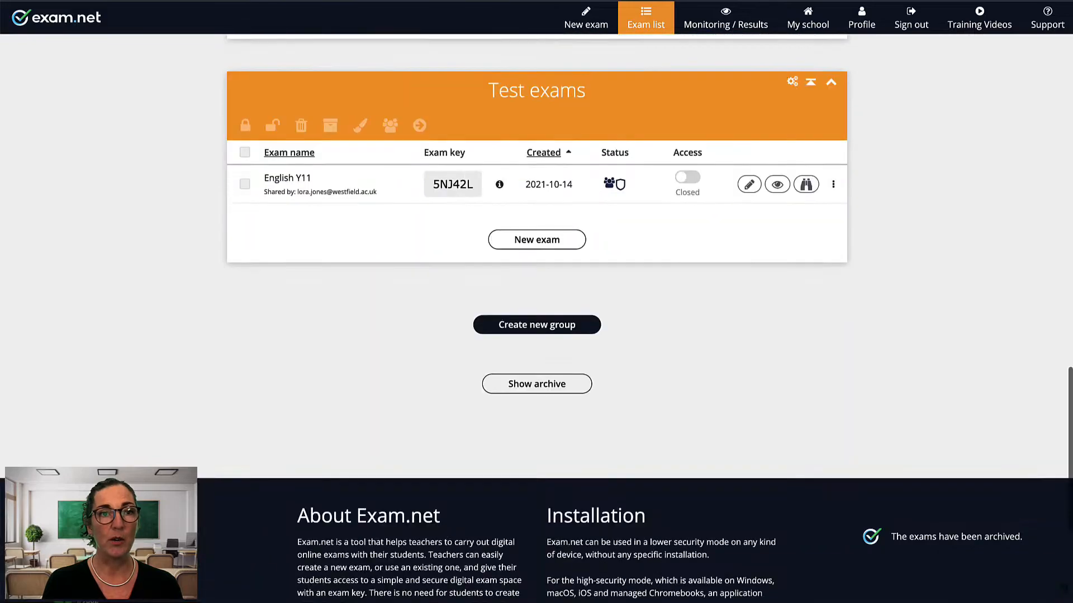
Step: Show the archive and scroll to find the Reading Comprehension Mock Exam
click(537, 383)
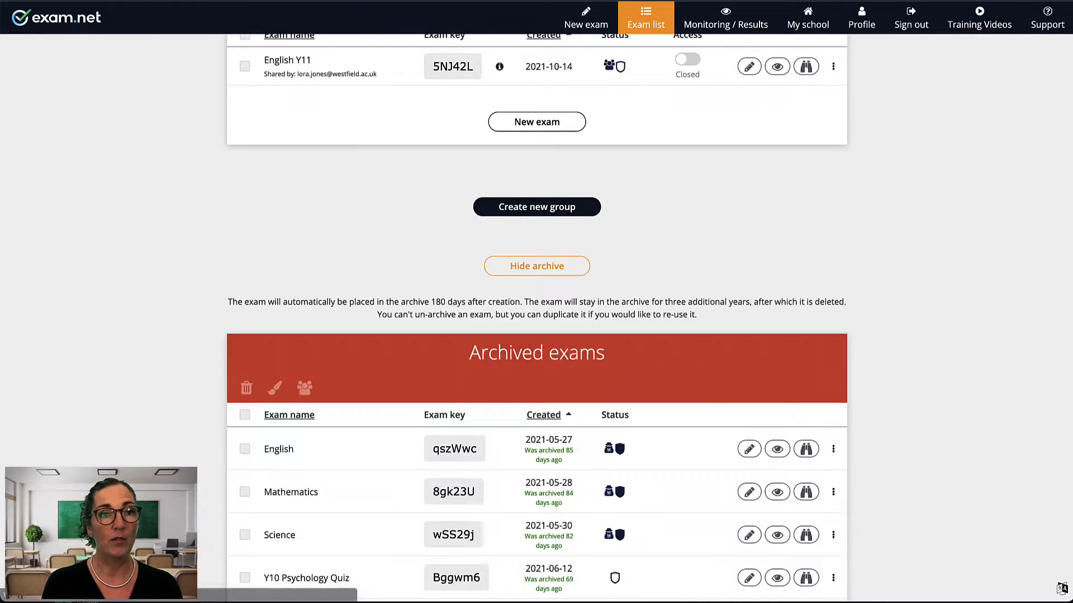
scroll(down, 3)
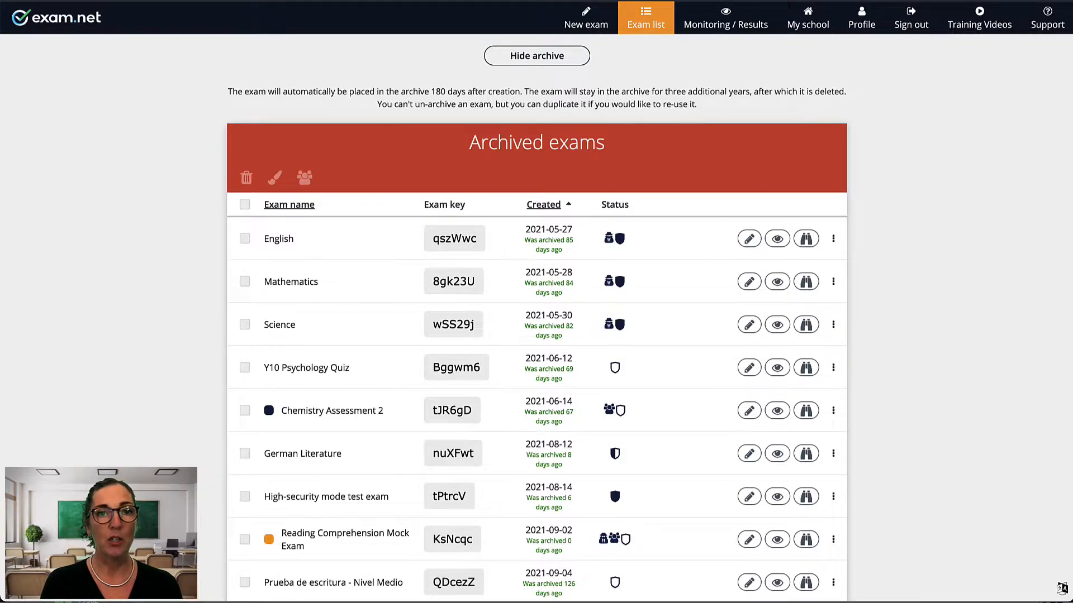
click(833, 454)
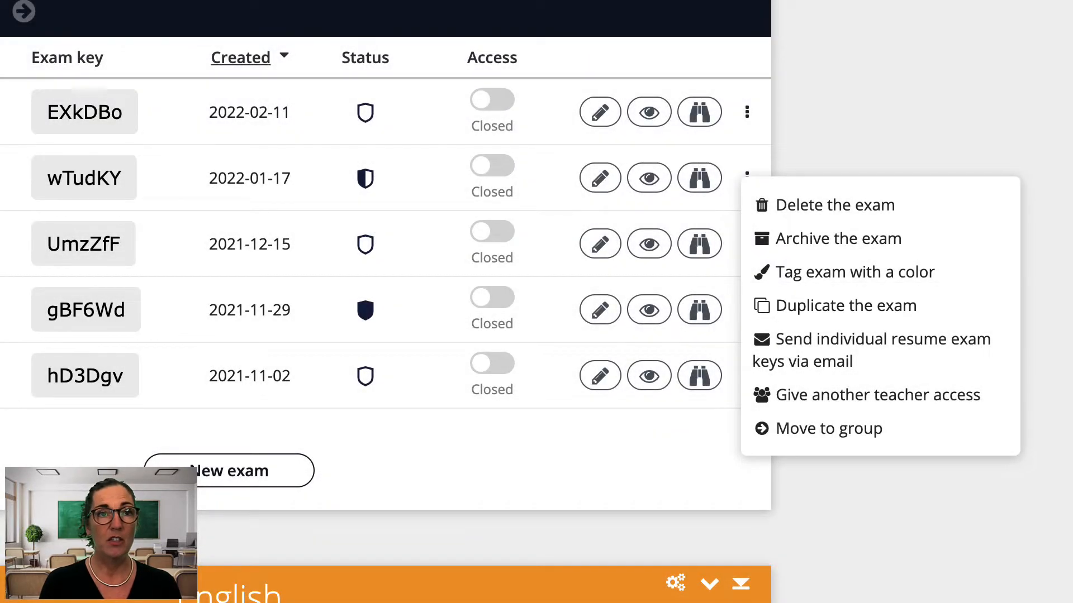
Step: Duplicate 'Summary of a newspaper article' into My Exams with the suggested name
click(845, 305)
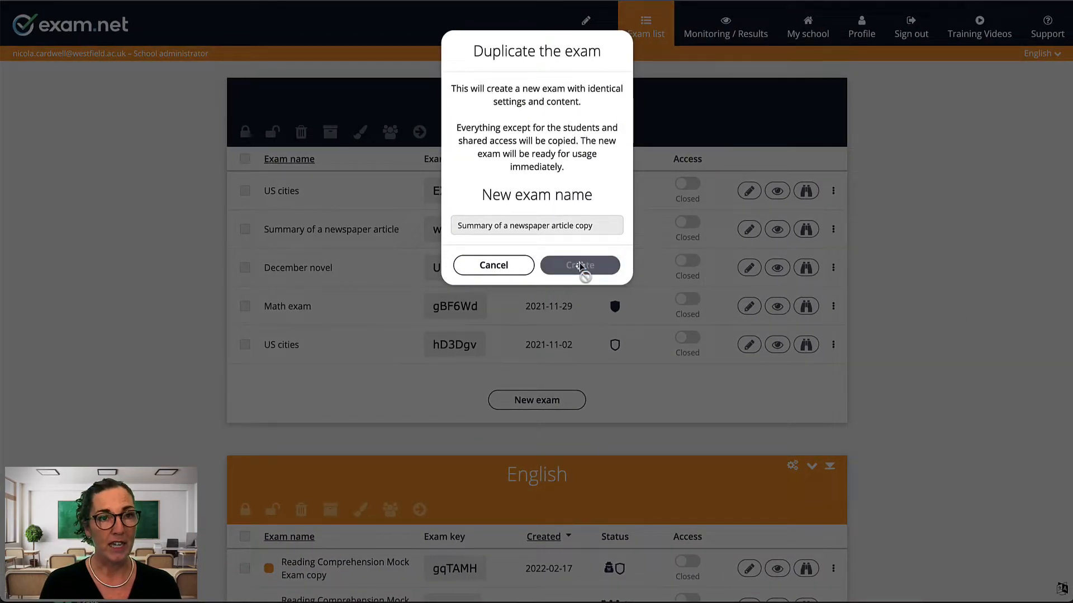
click(579, 265)
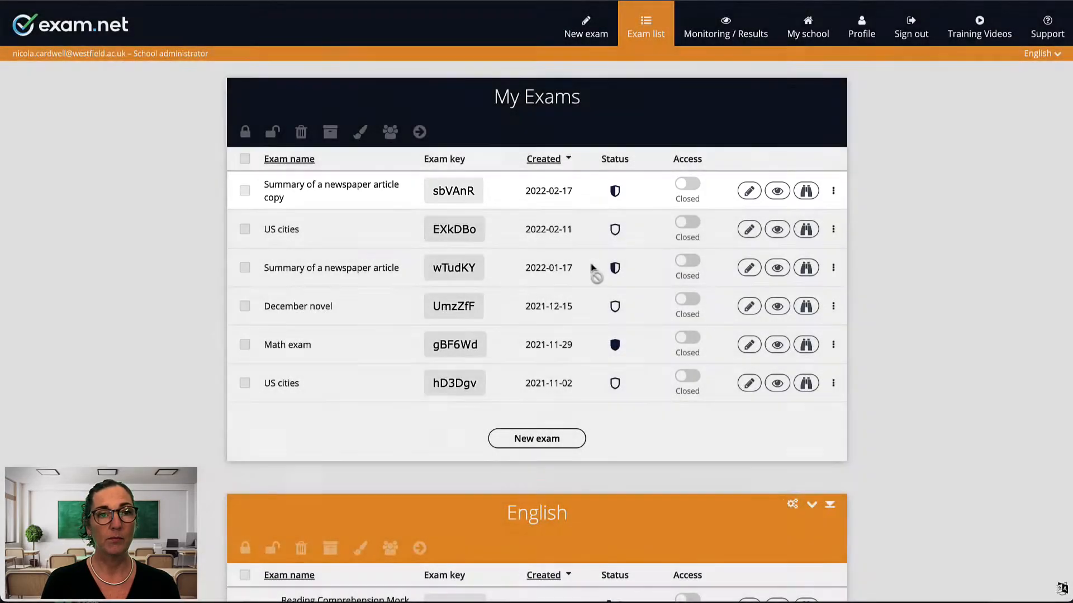
click(832, 268)
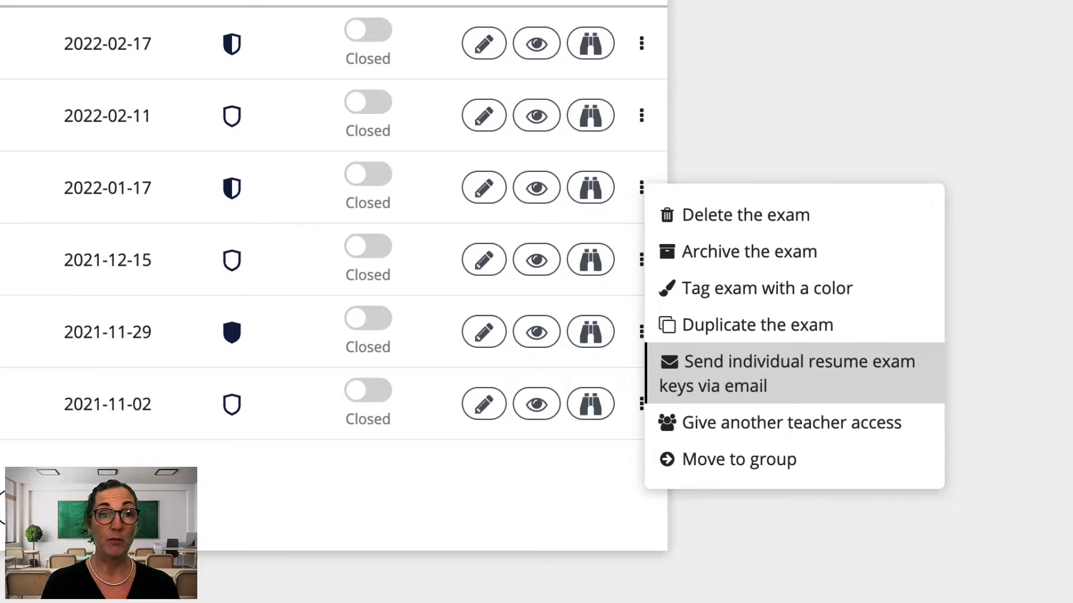
click(794, 373)
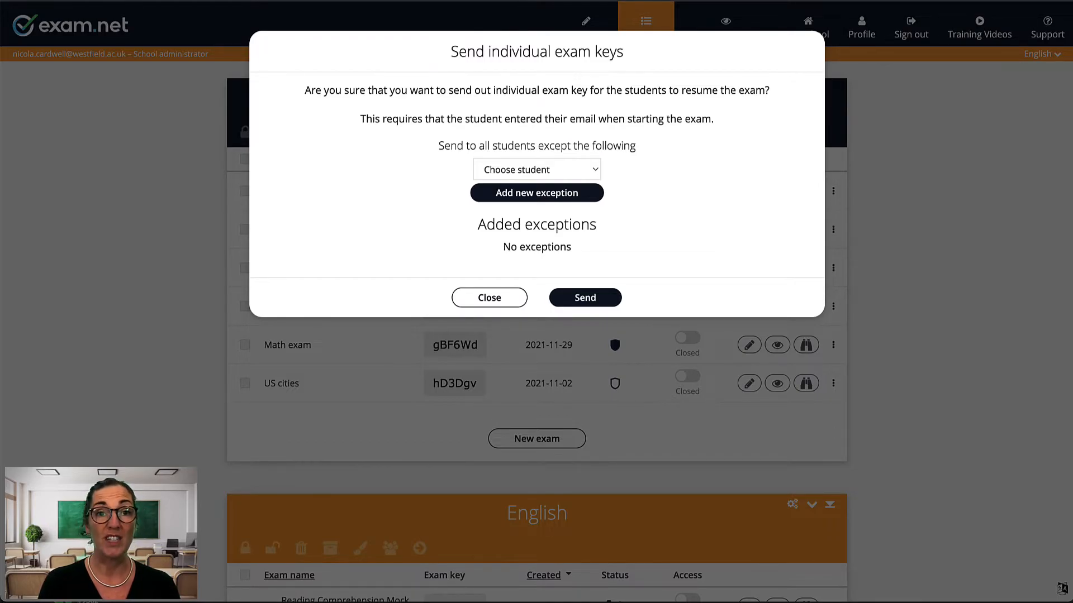
click(488, 297)
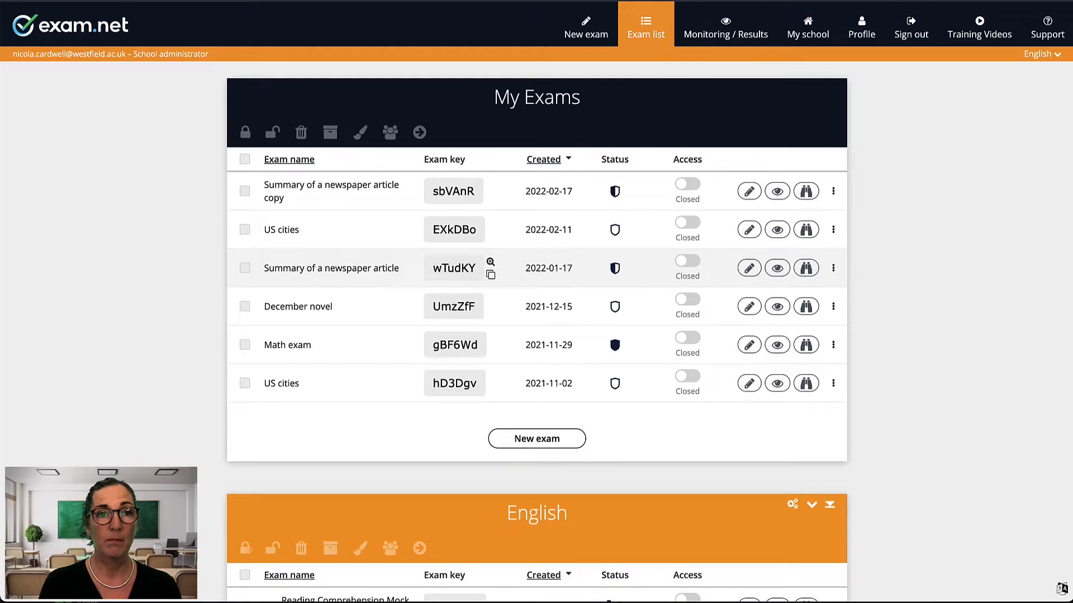
click(833, 268)
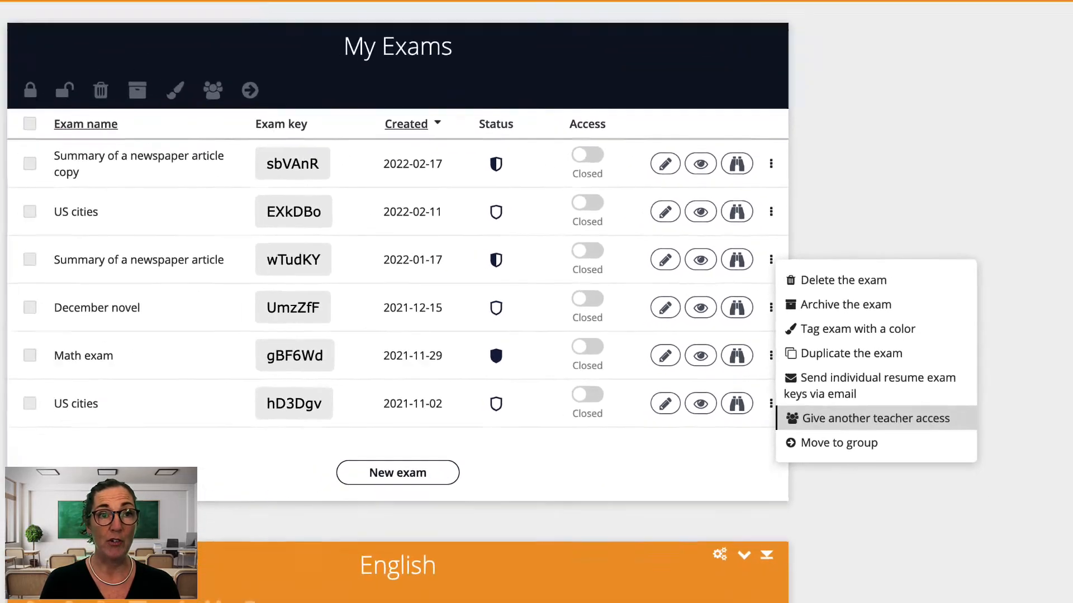
Step: Give a colleague access to the 'Summary of a newspaper article' exam
click(875, 418)
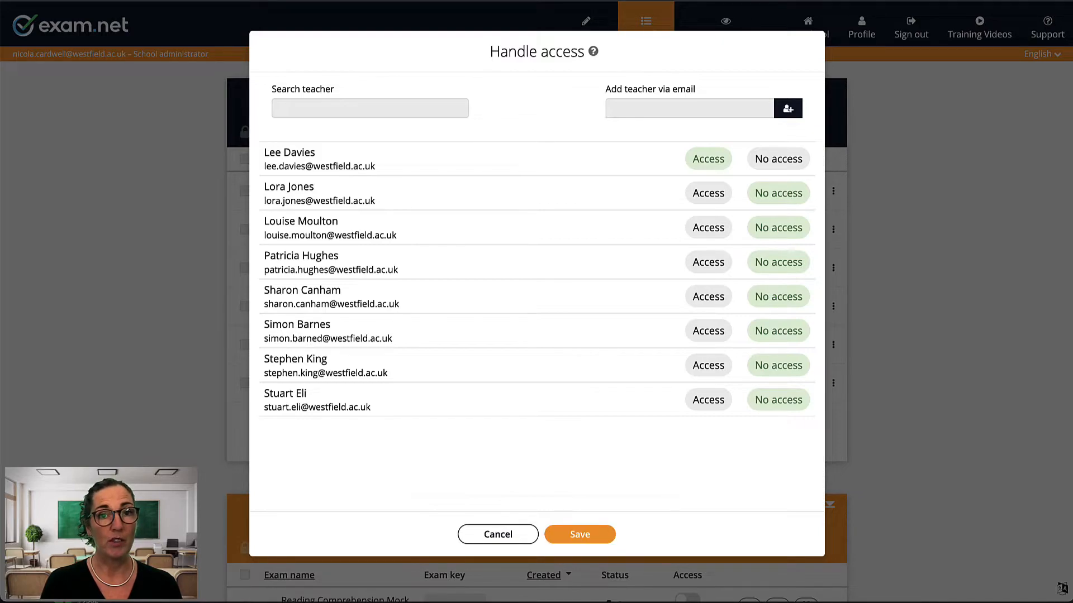
click(497, 534)
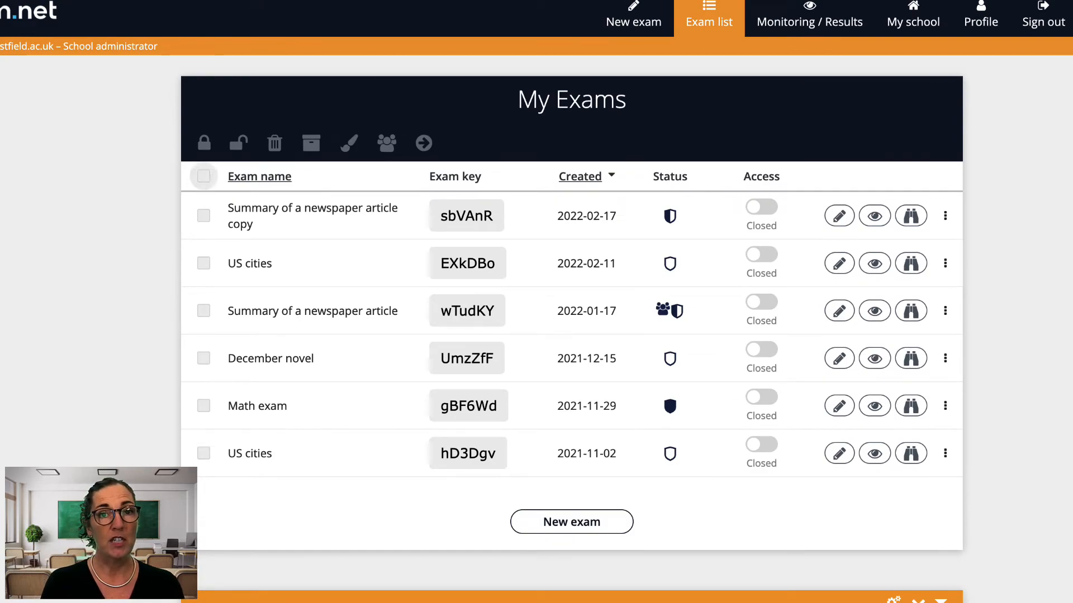
click(204, 176)
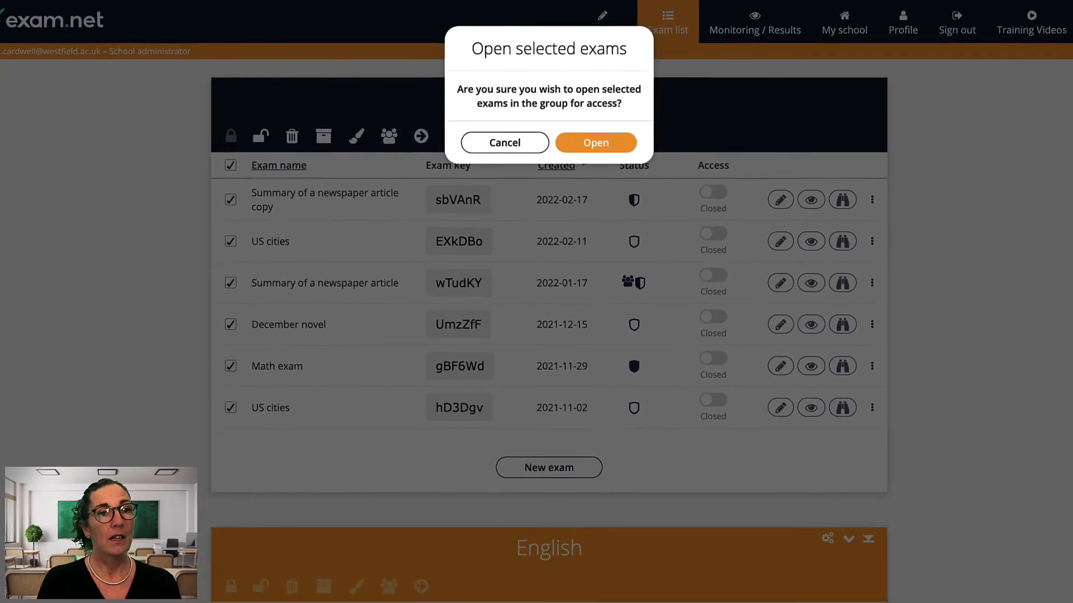
click(594, 143)
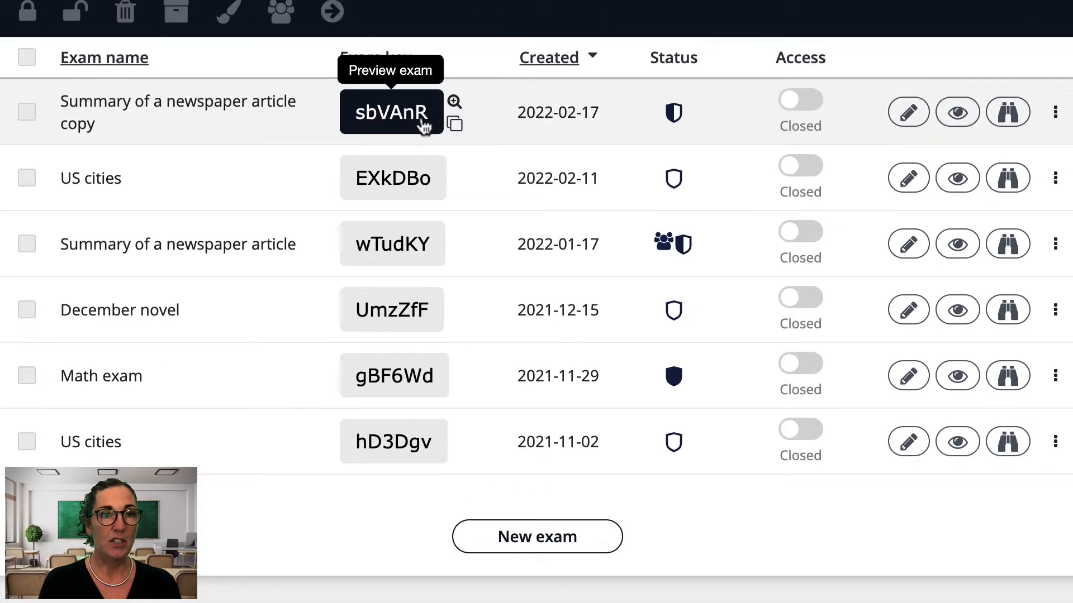
click(453, 101)
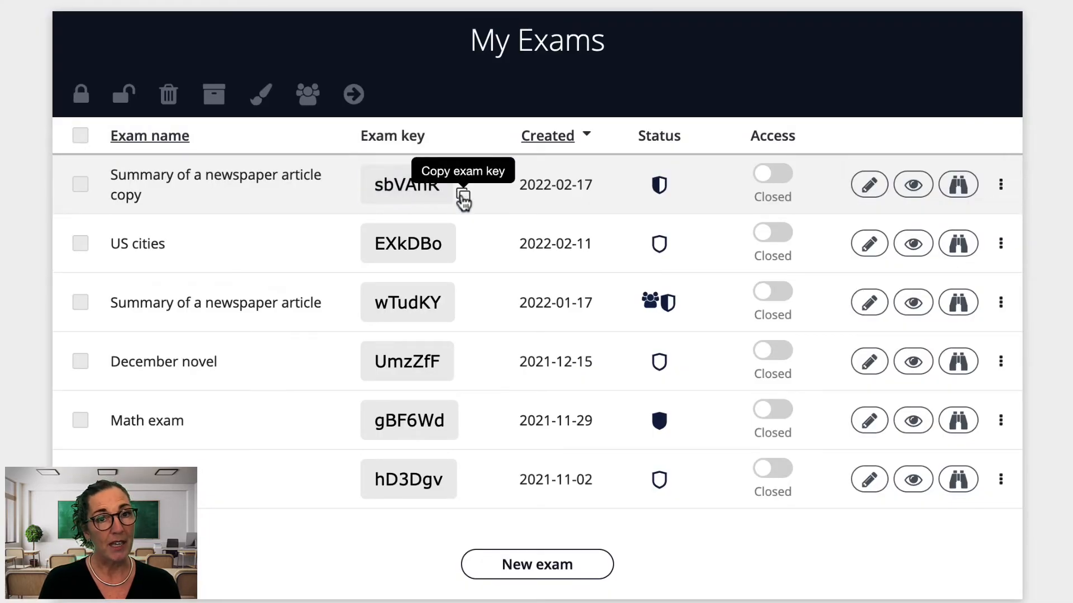
mouse_move(464, 181)
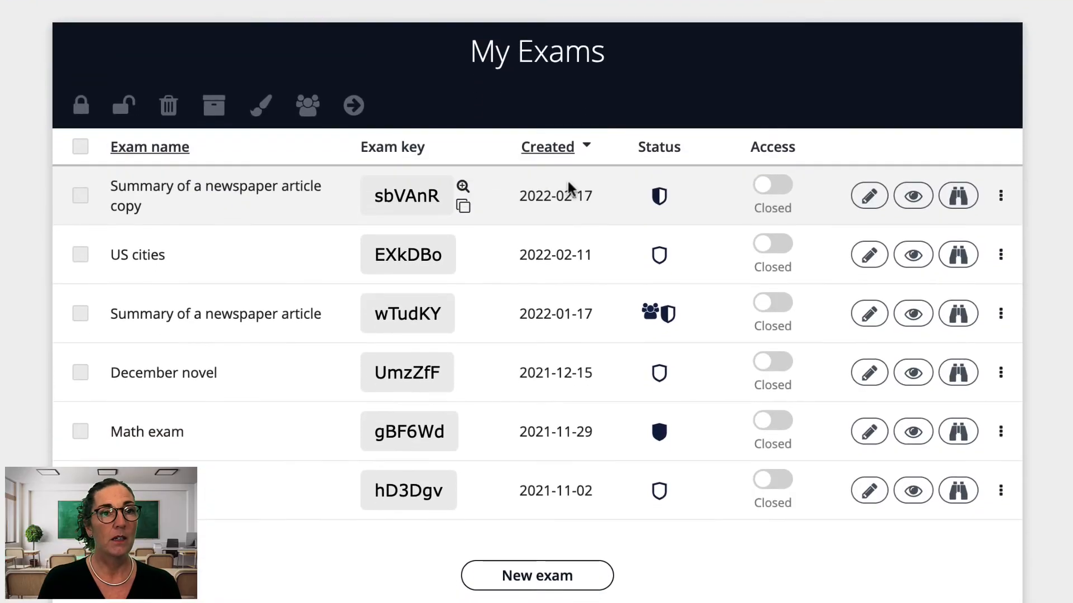
mouse_move(658, 195)
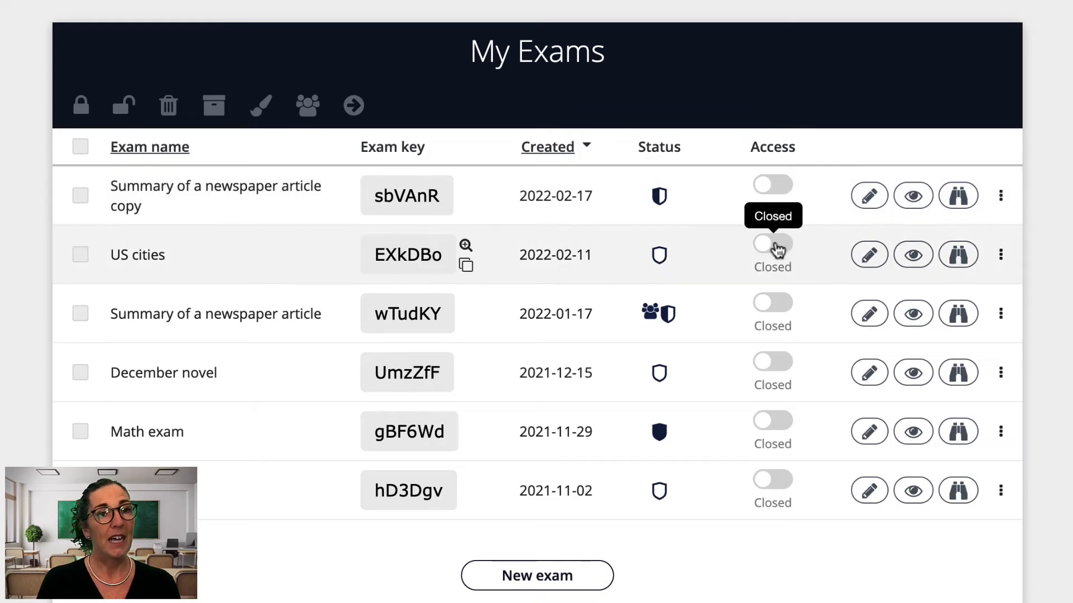
click(772, 243)
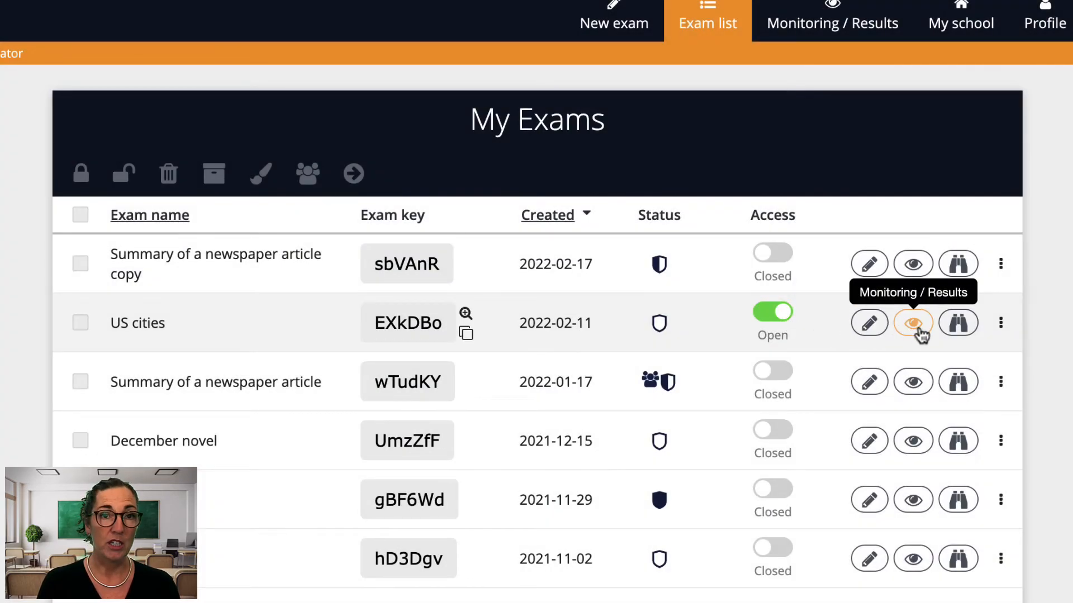
mouse_move(957, 323)
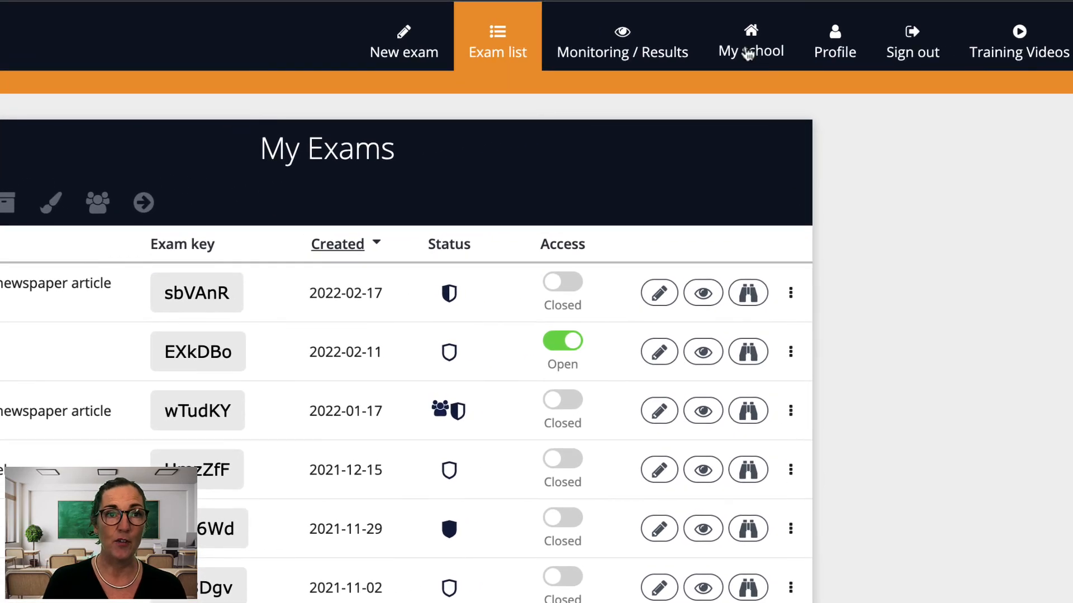
Step: Copy the colleague invitation link from the My school page
click(750, 41)
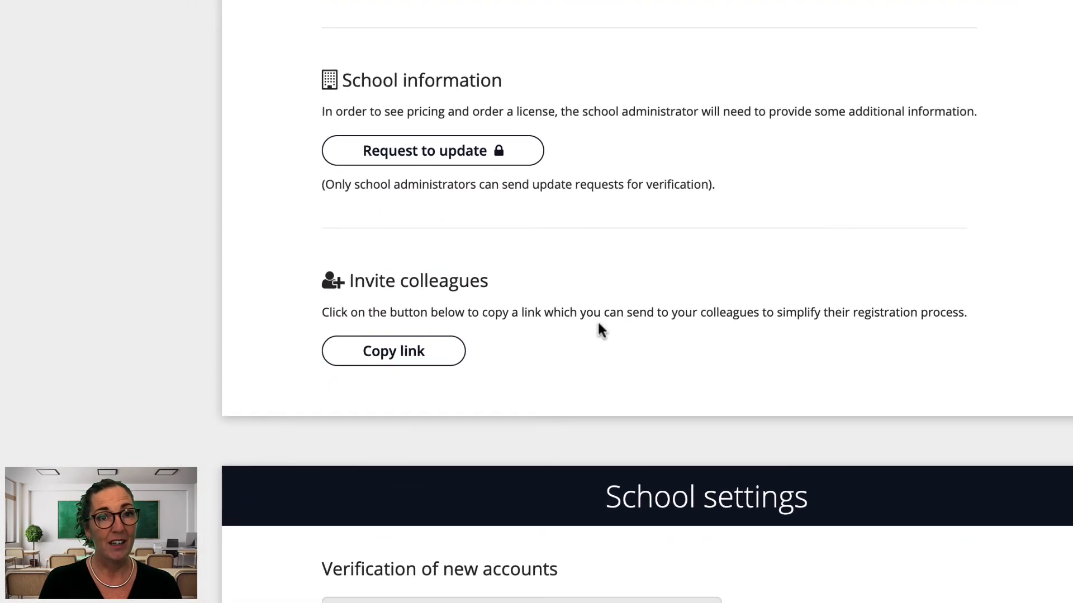
click(393, 351)
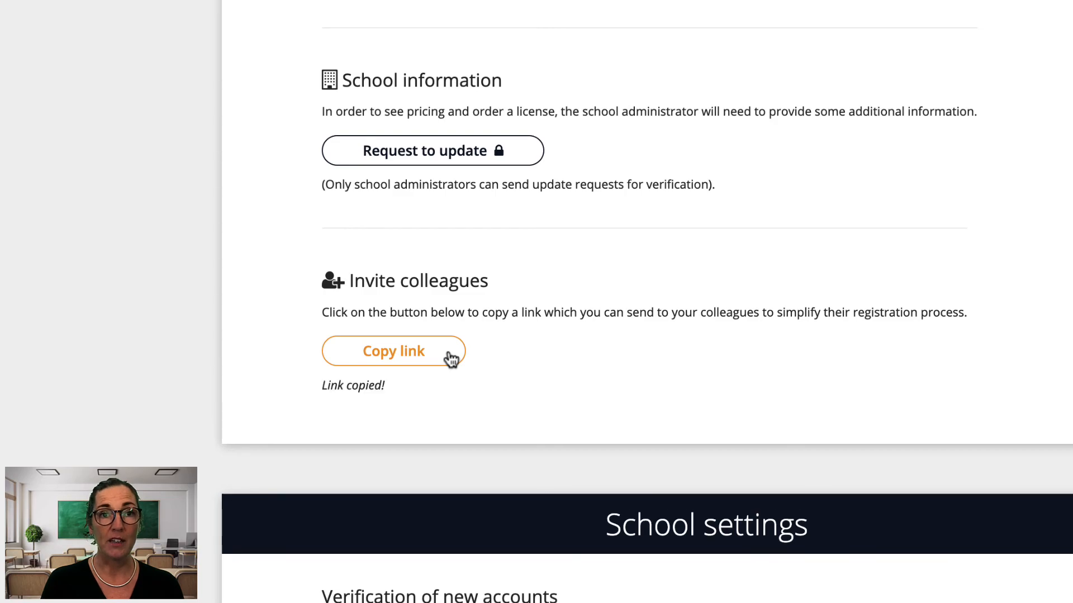